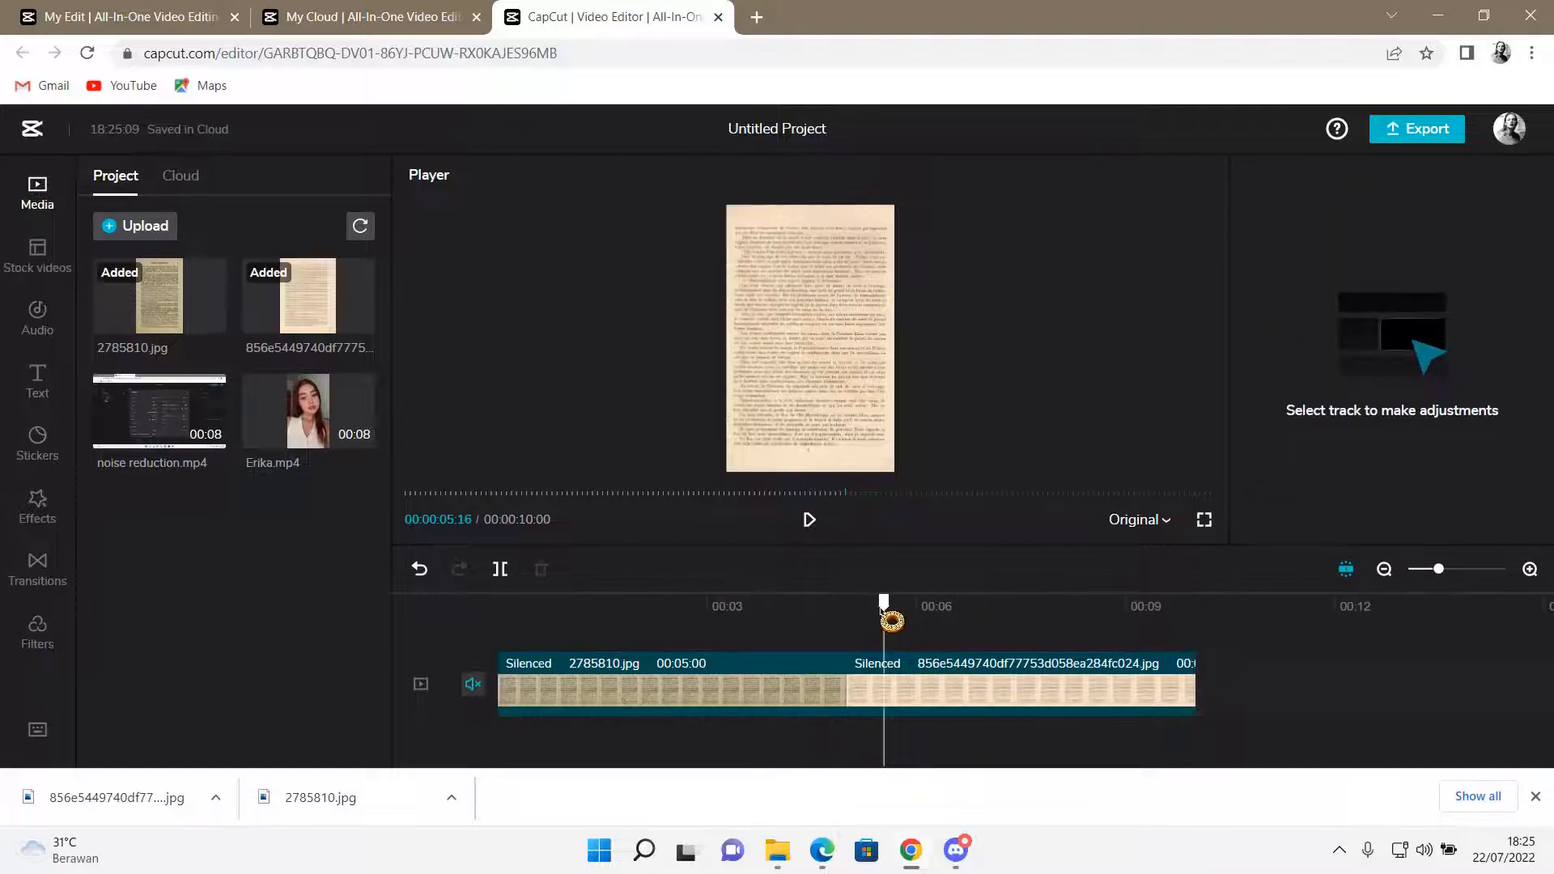
- Open the Effects library and scroll Special effects down to the Folds effects
click(36, 505)
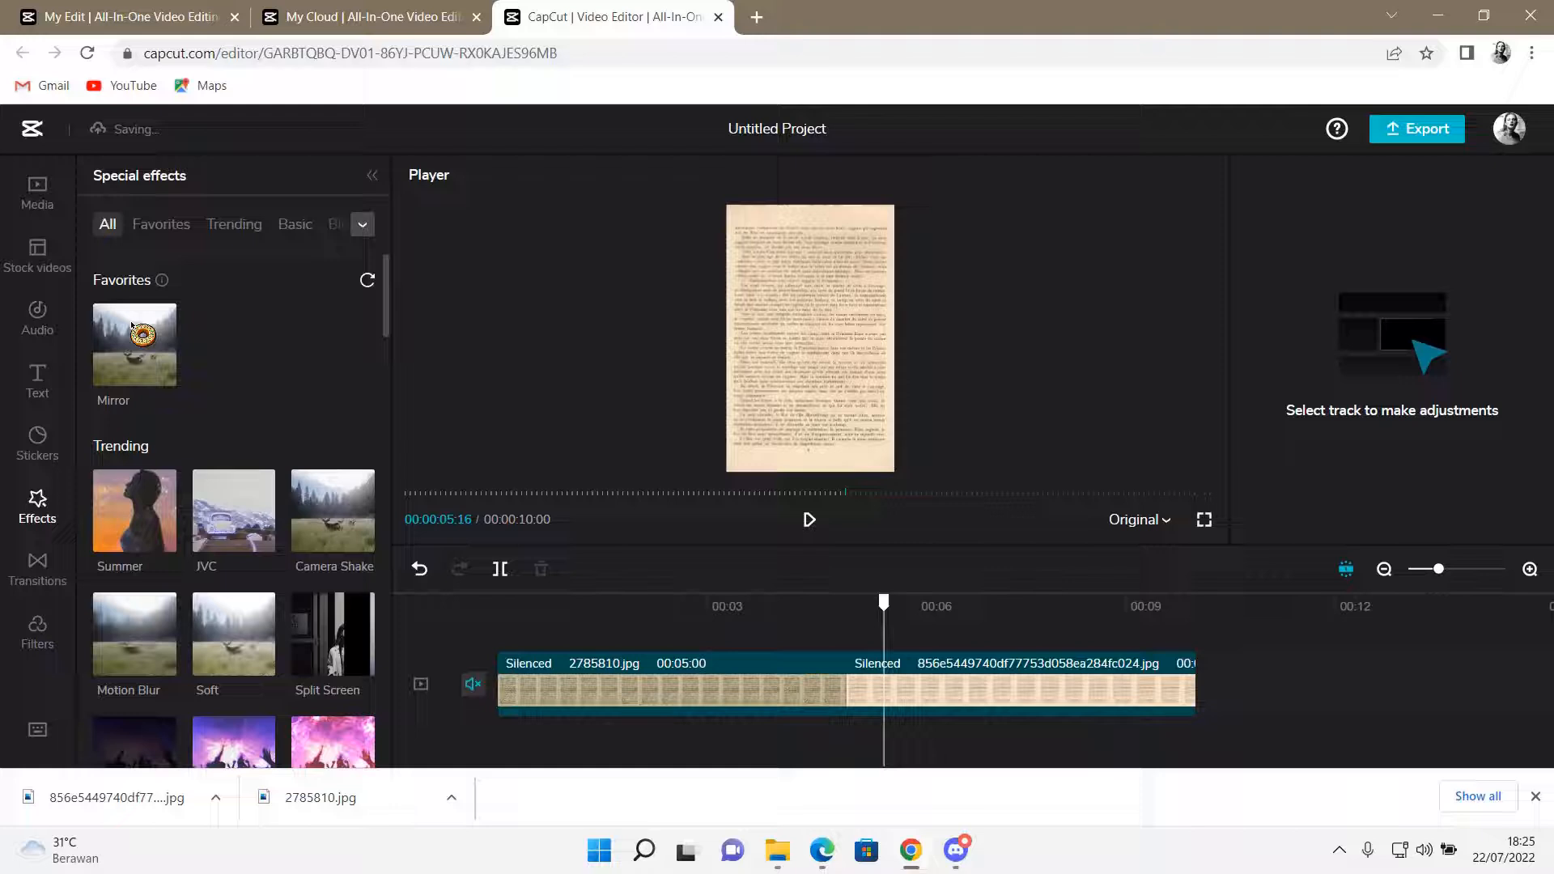
scroll(down, 3)
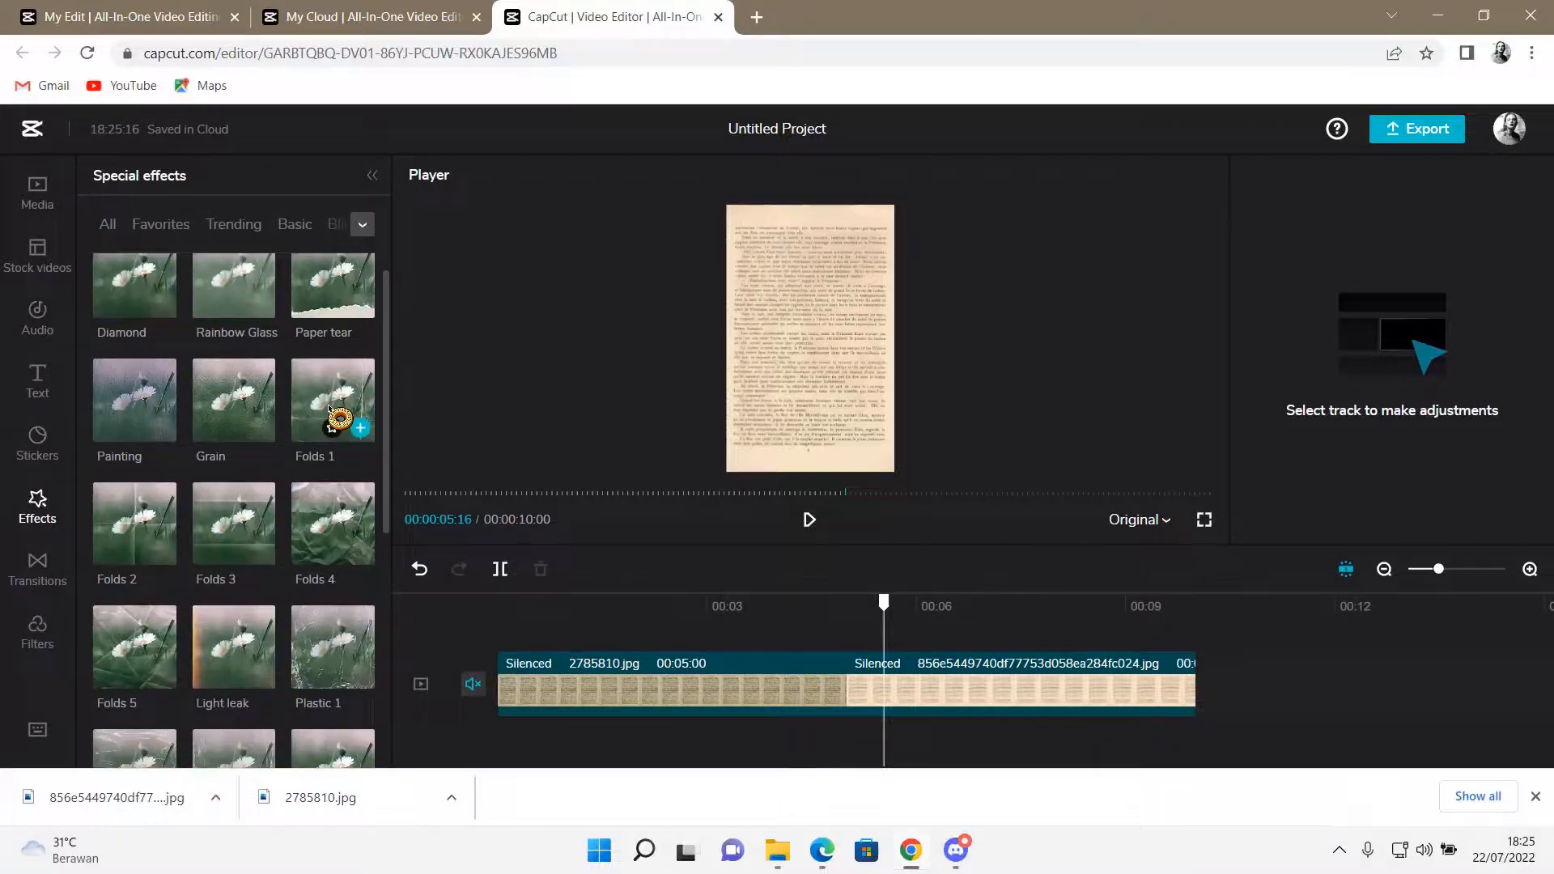
scroll(down, 3)
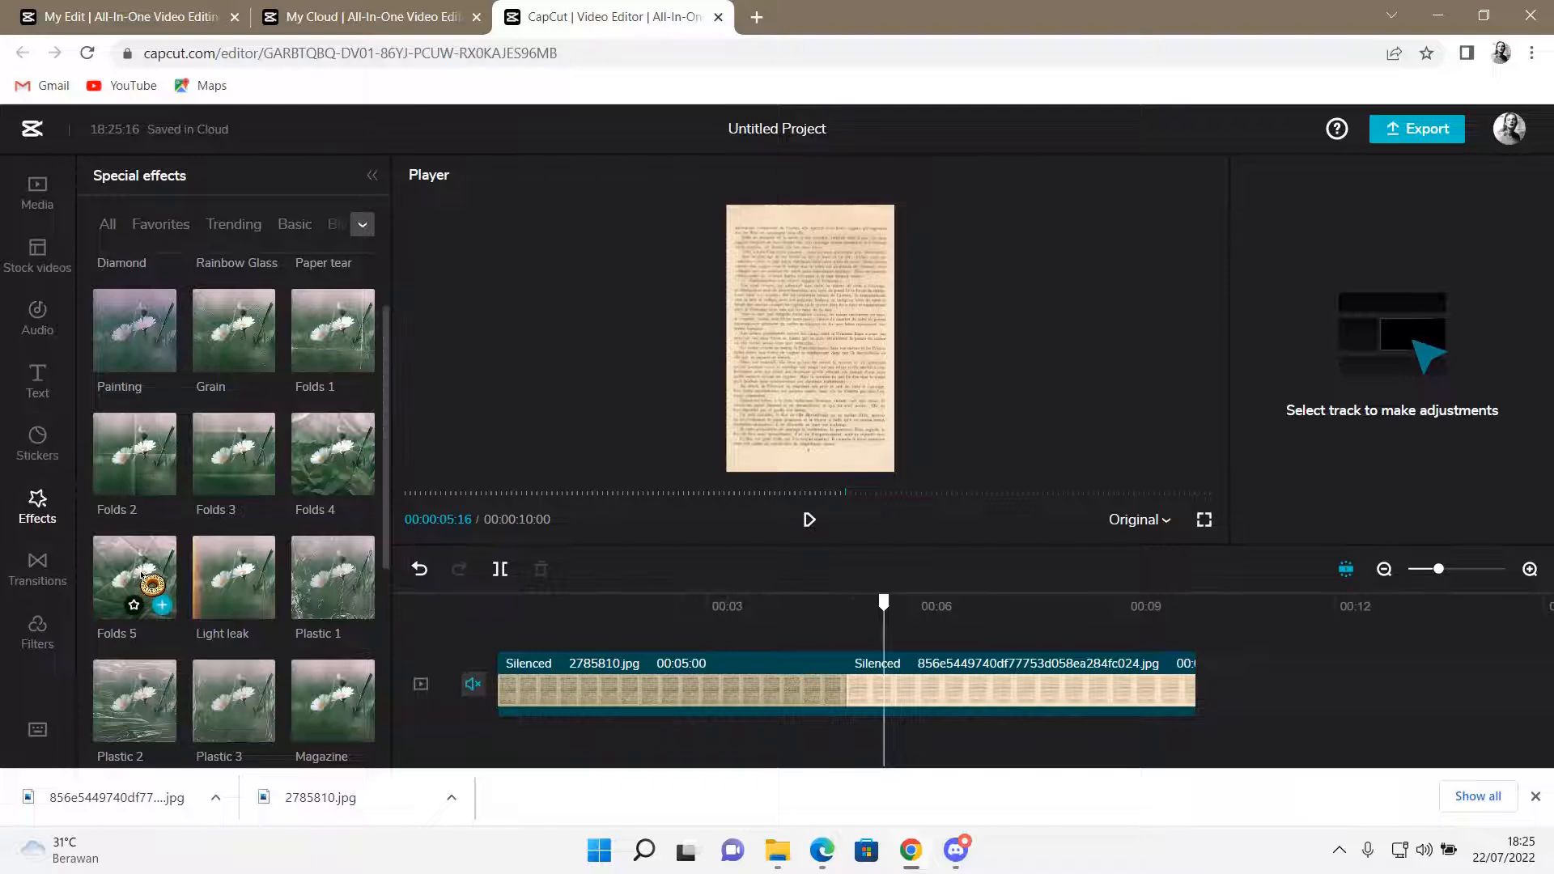
scroll(down, 3)
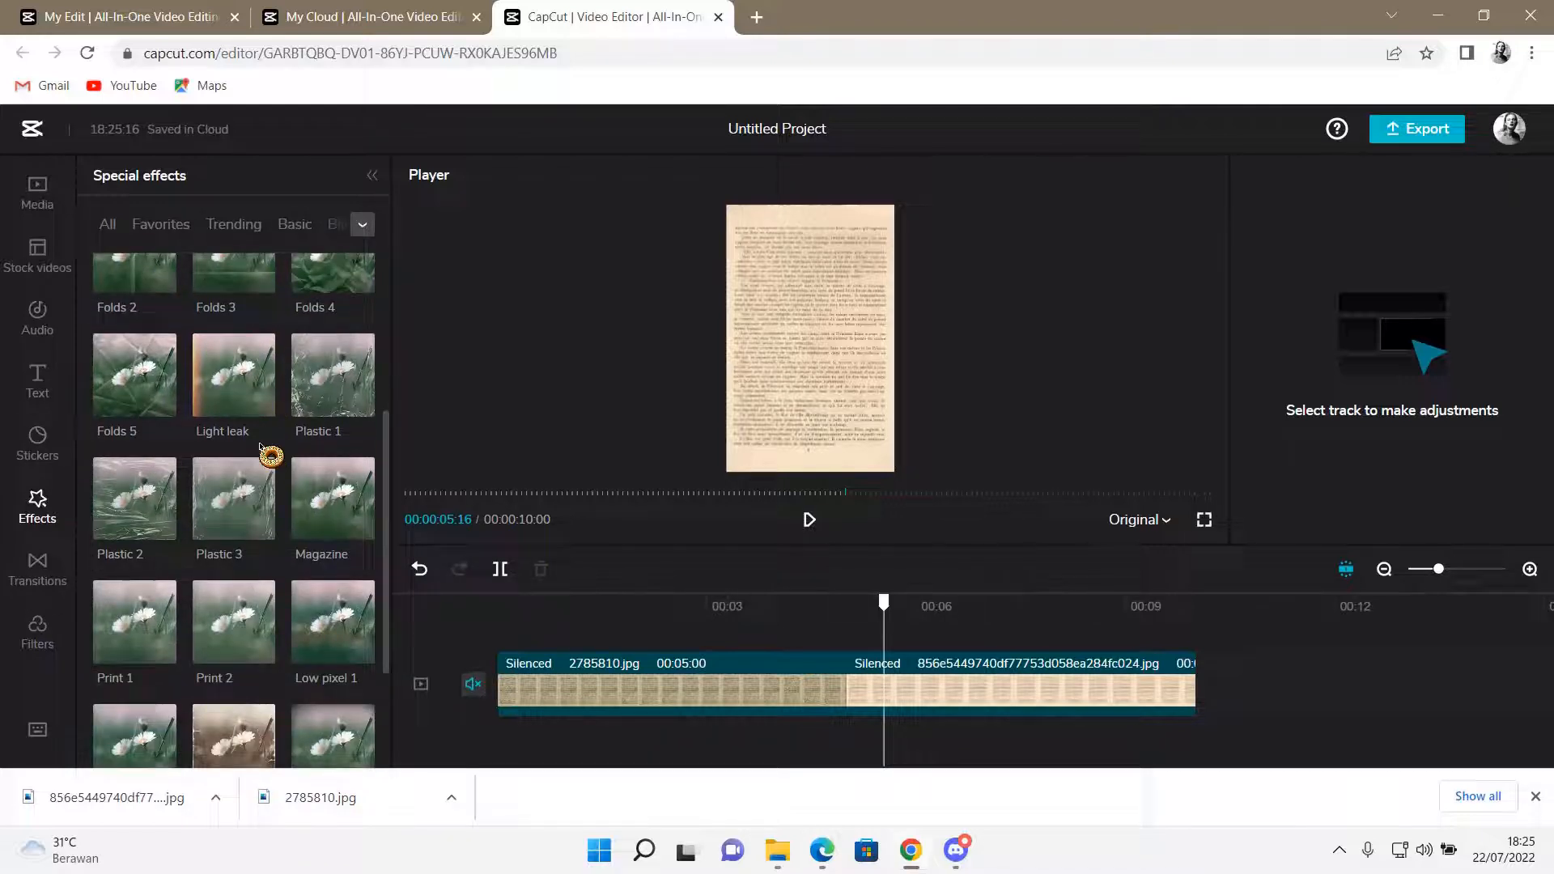
scroll(down, 3)
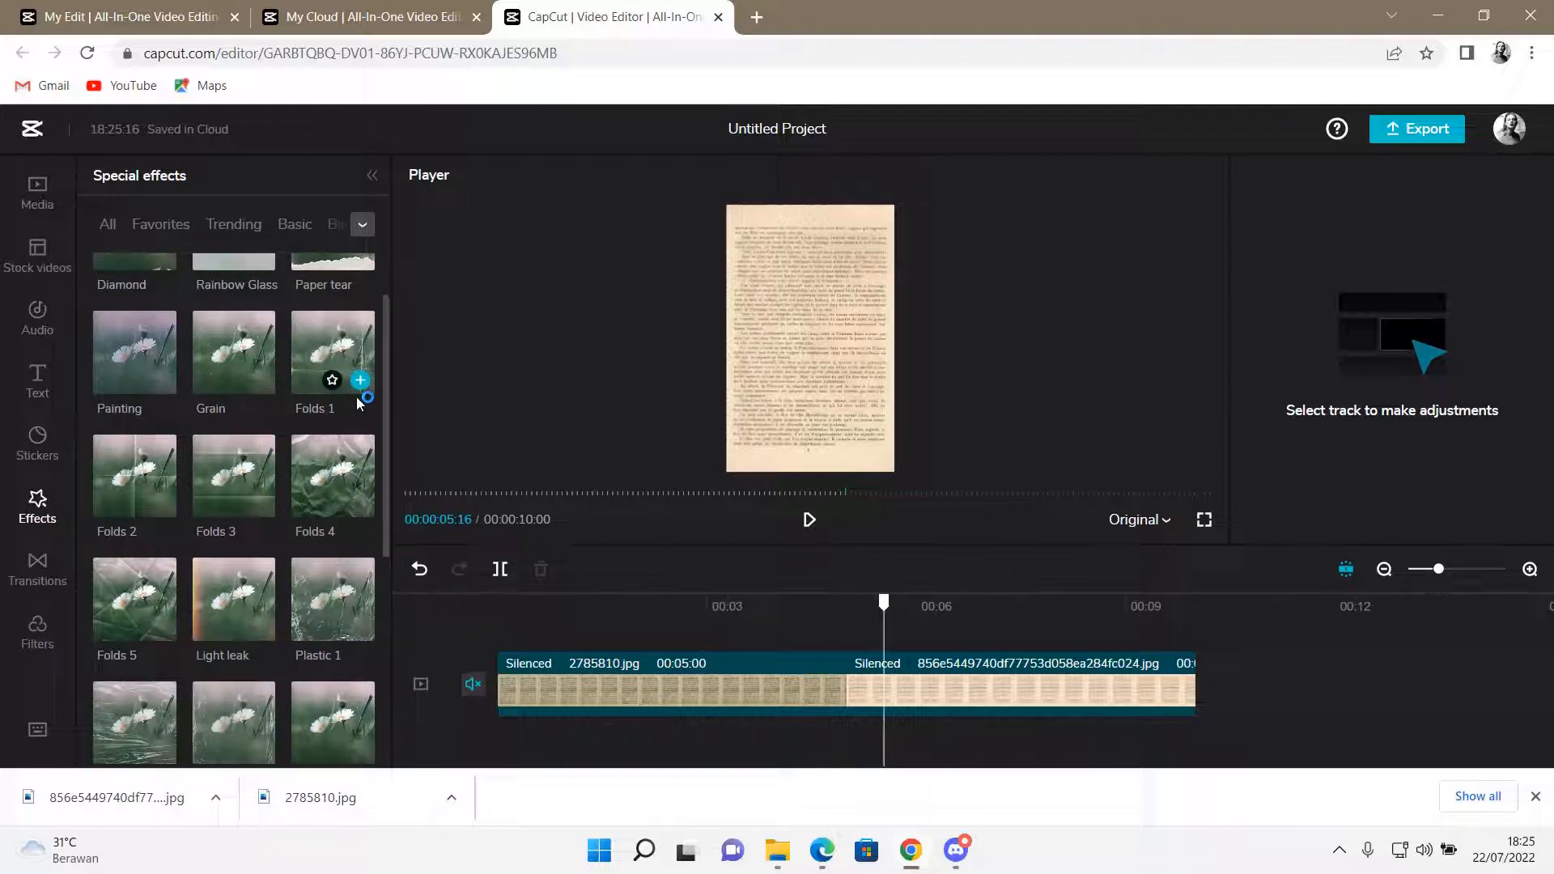
- Add Folds 1, trim it to the first page clip, and move the playhead back
click(359, 380)
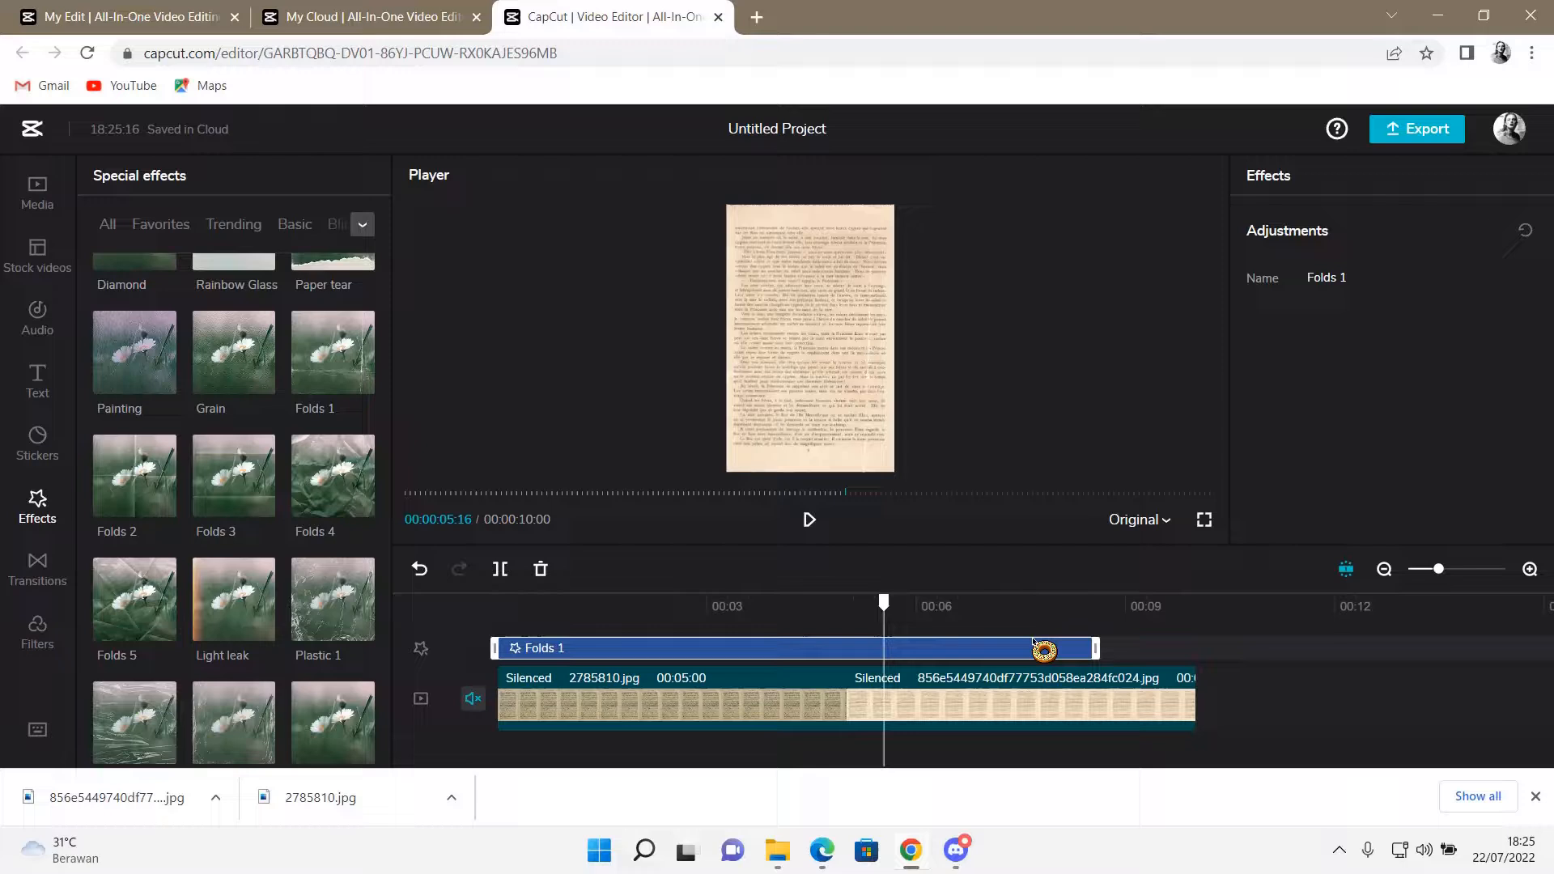
drag(1095, 648, 847, 648)
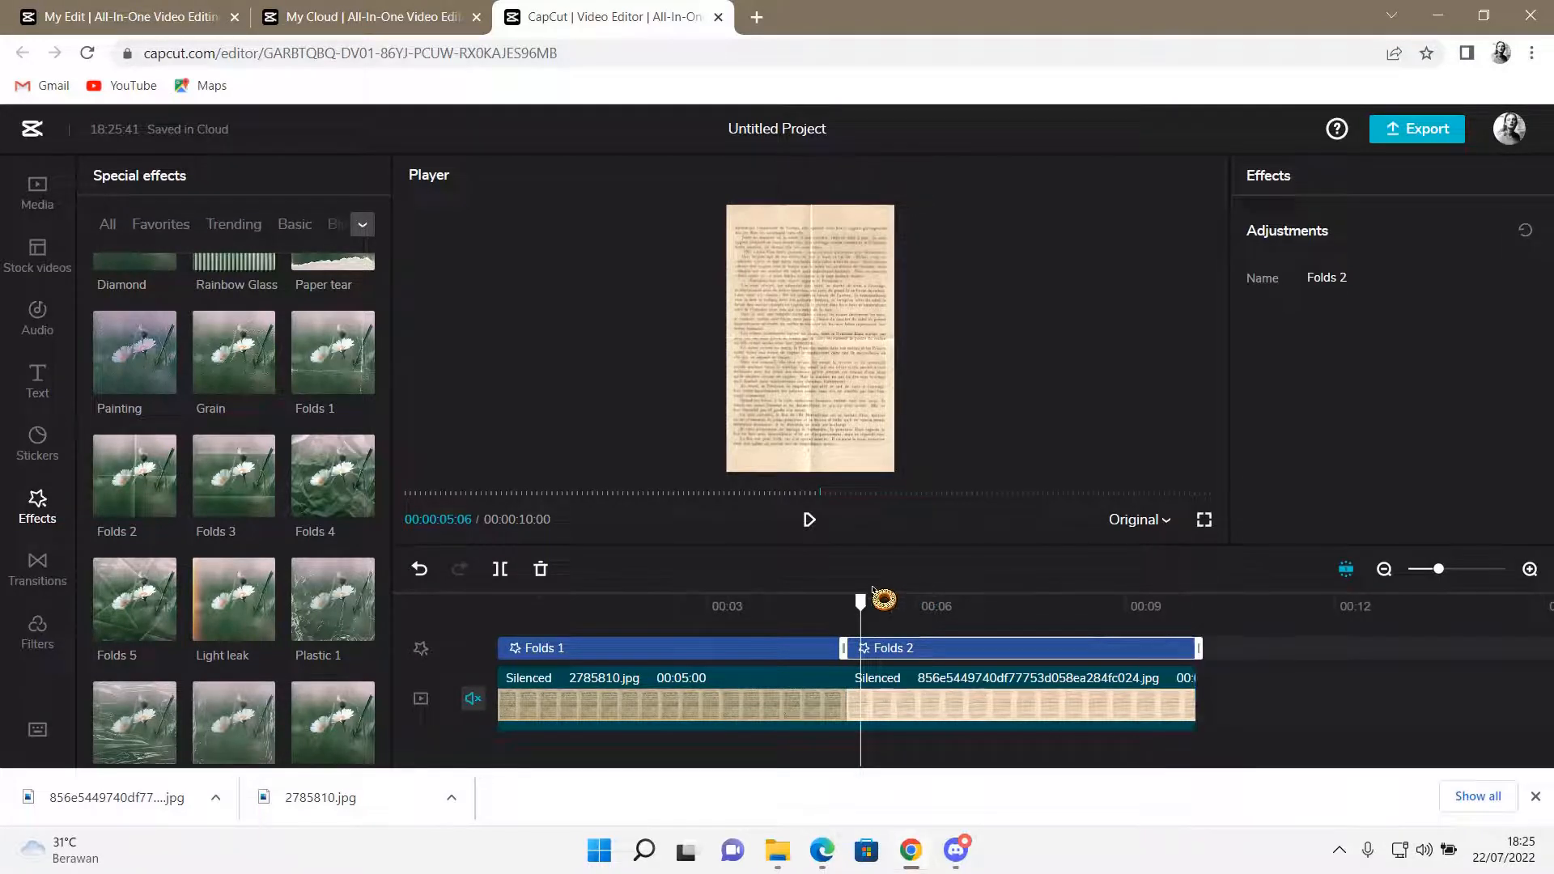
drag(879, 602, 842, 601)
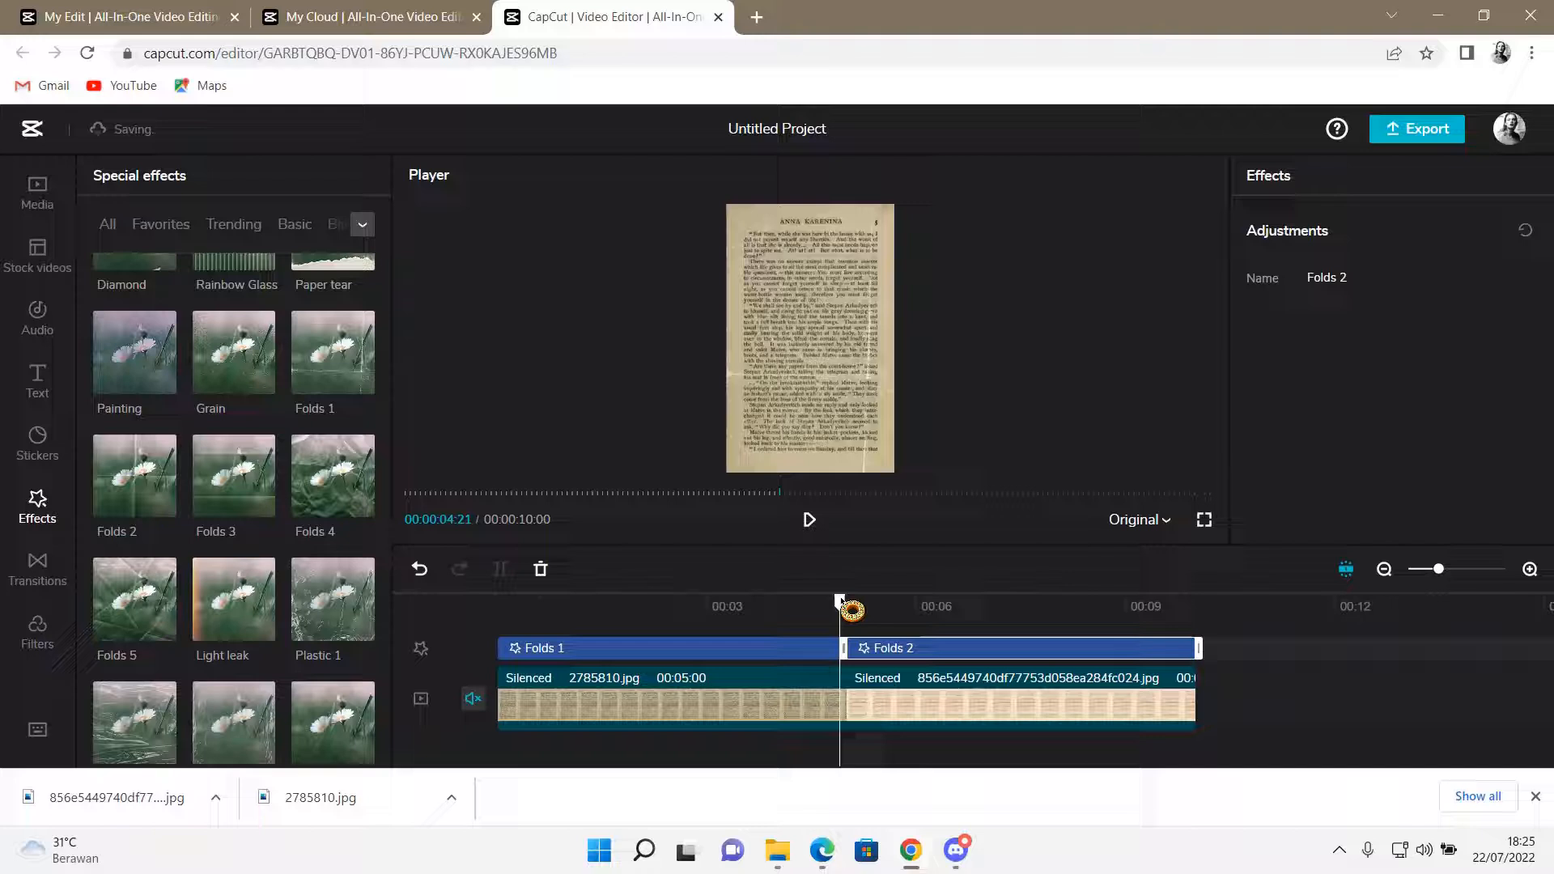
- Open the Transitions library and scroll through it to the Burn options
click(36, 568)
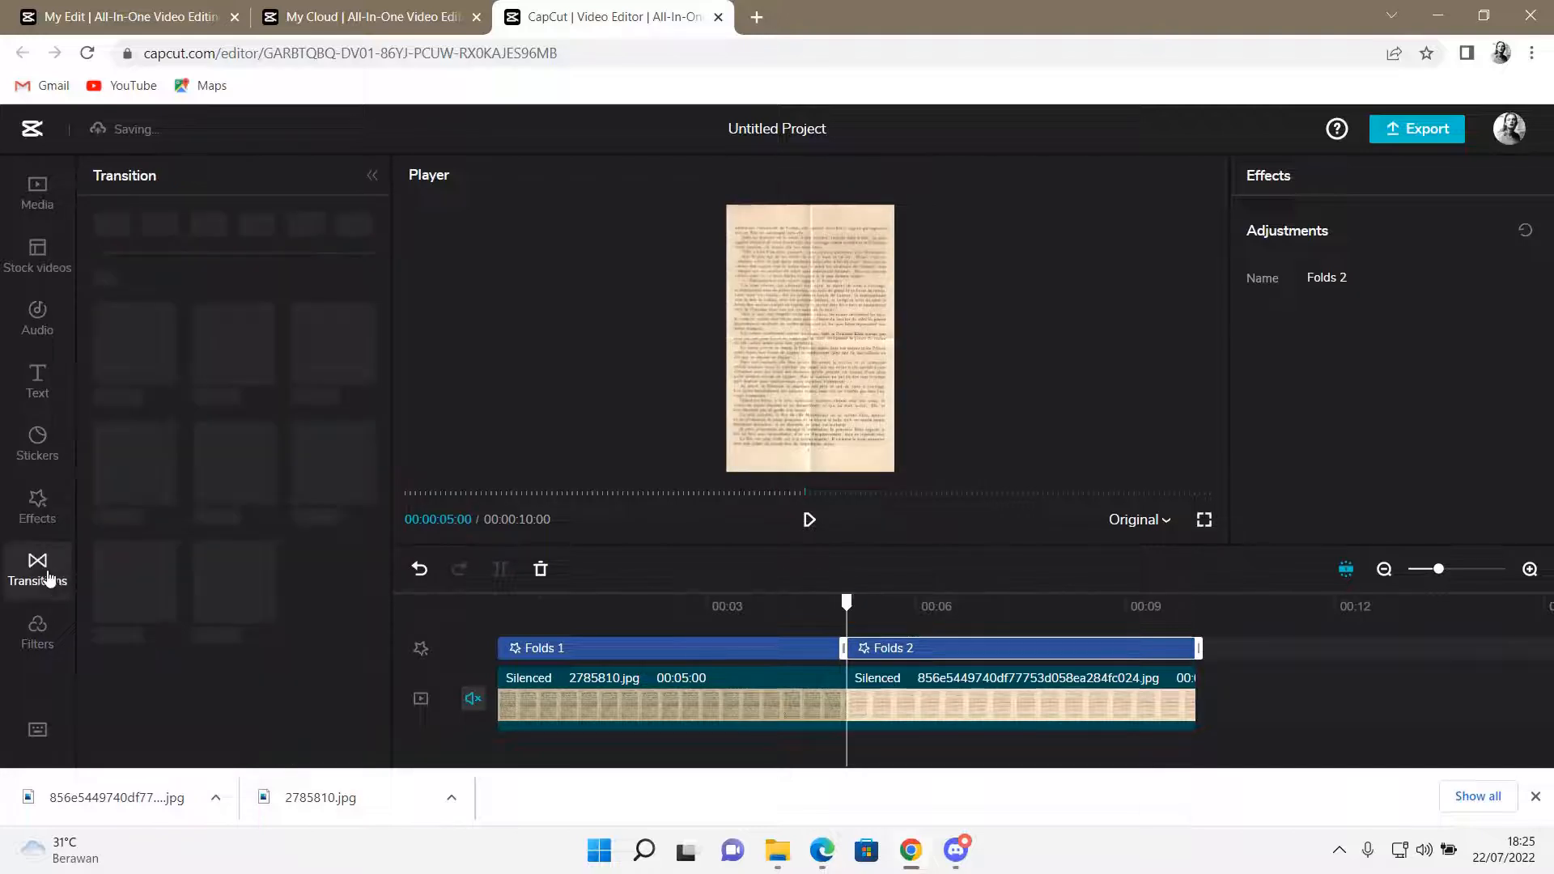
click(36, 570)
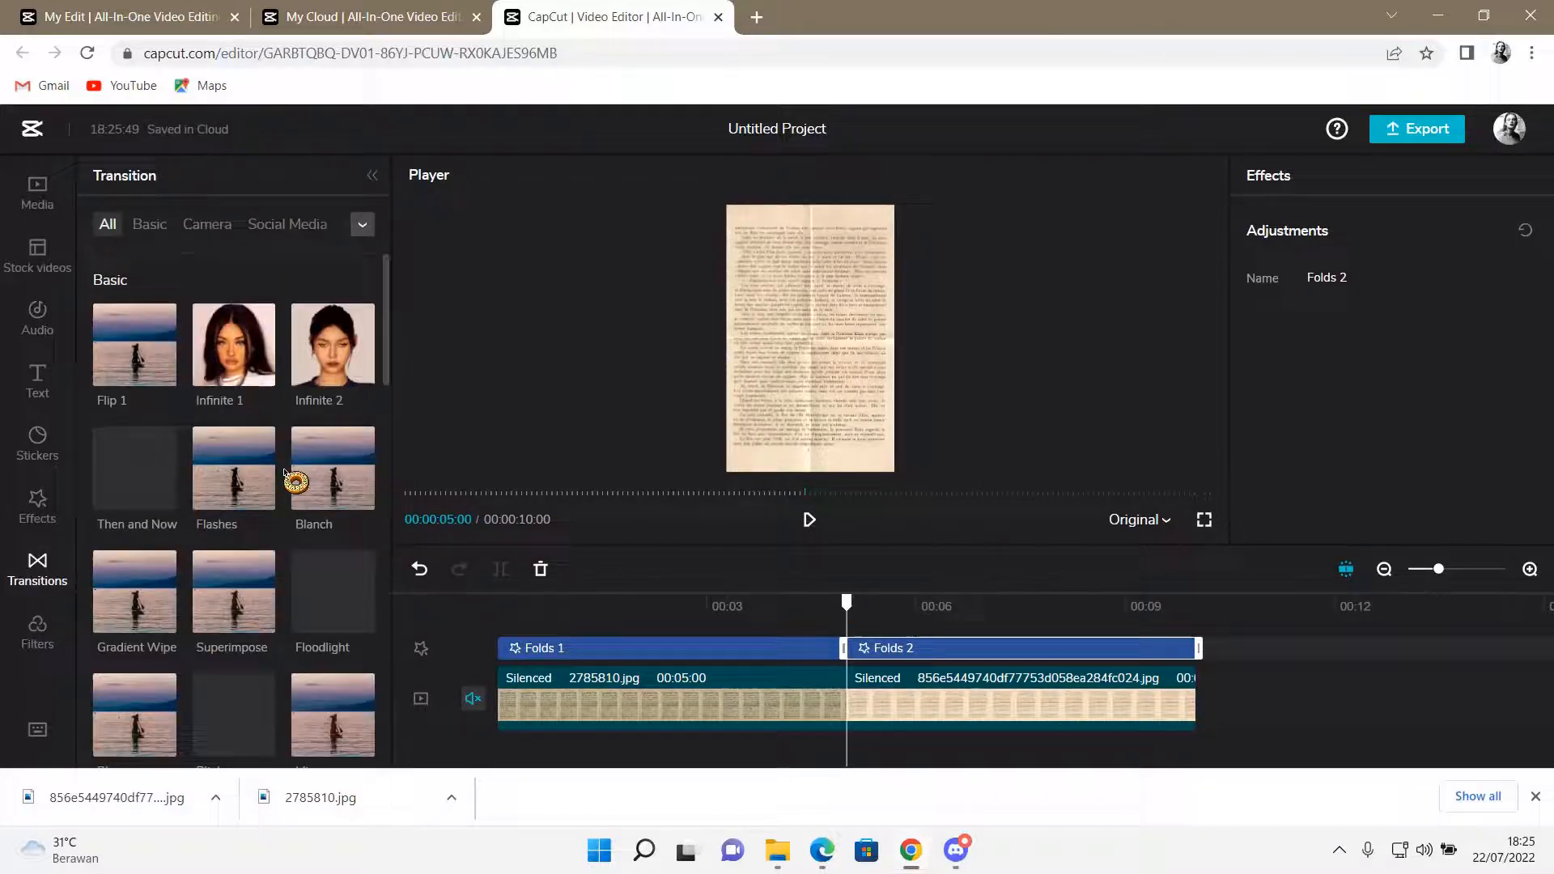
click(362, 224)
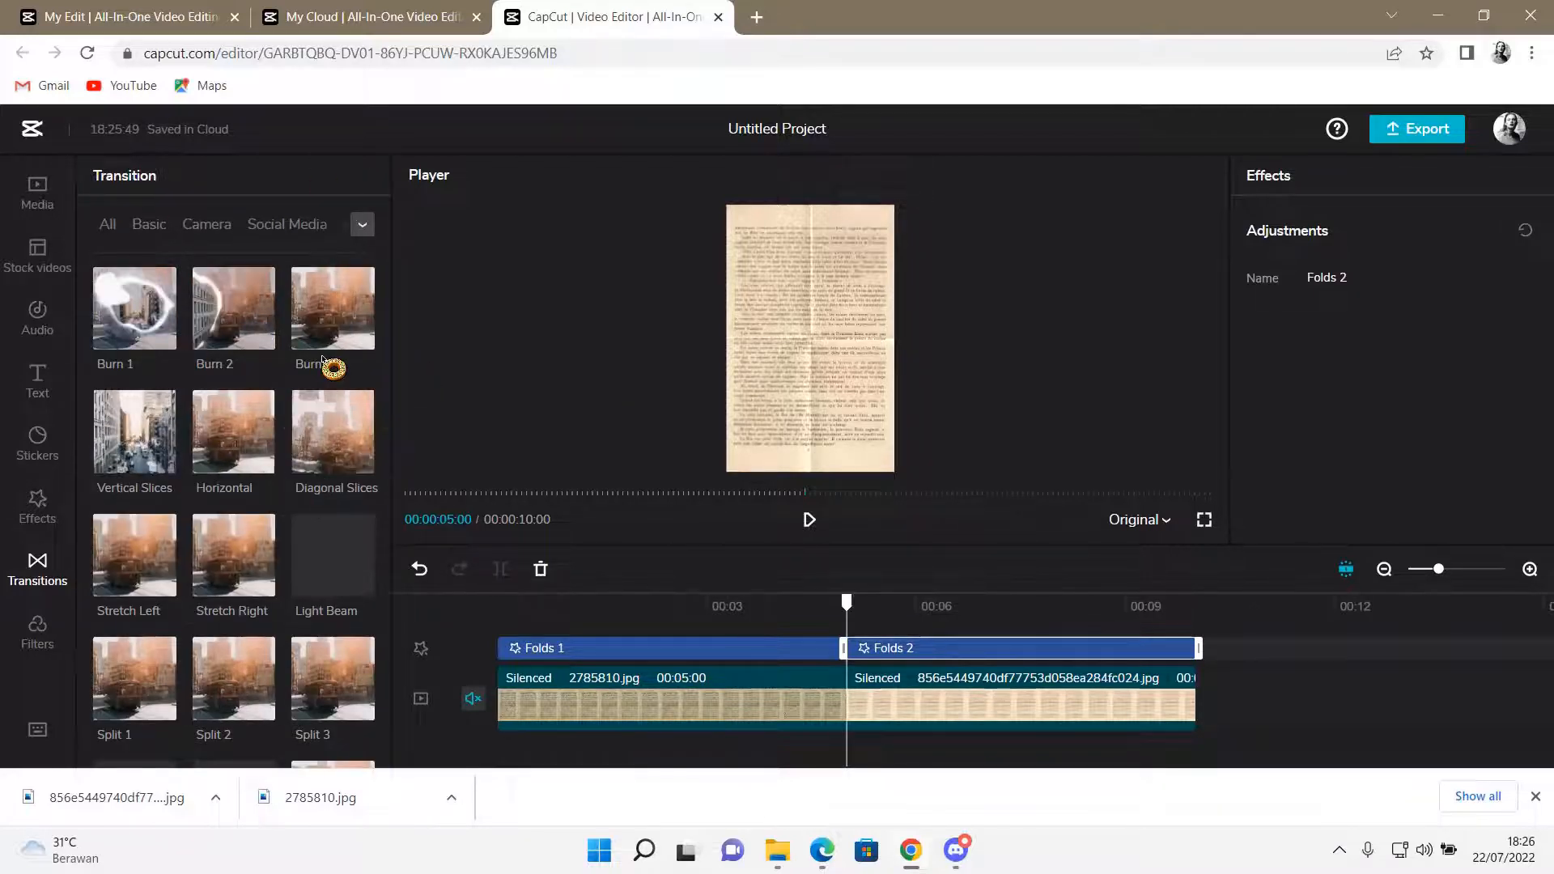
scroll(down, 3)
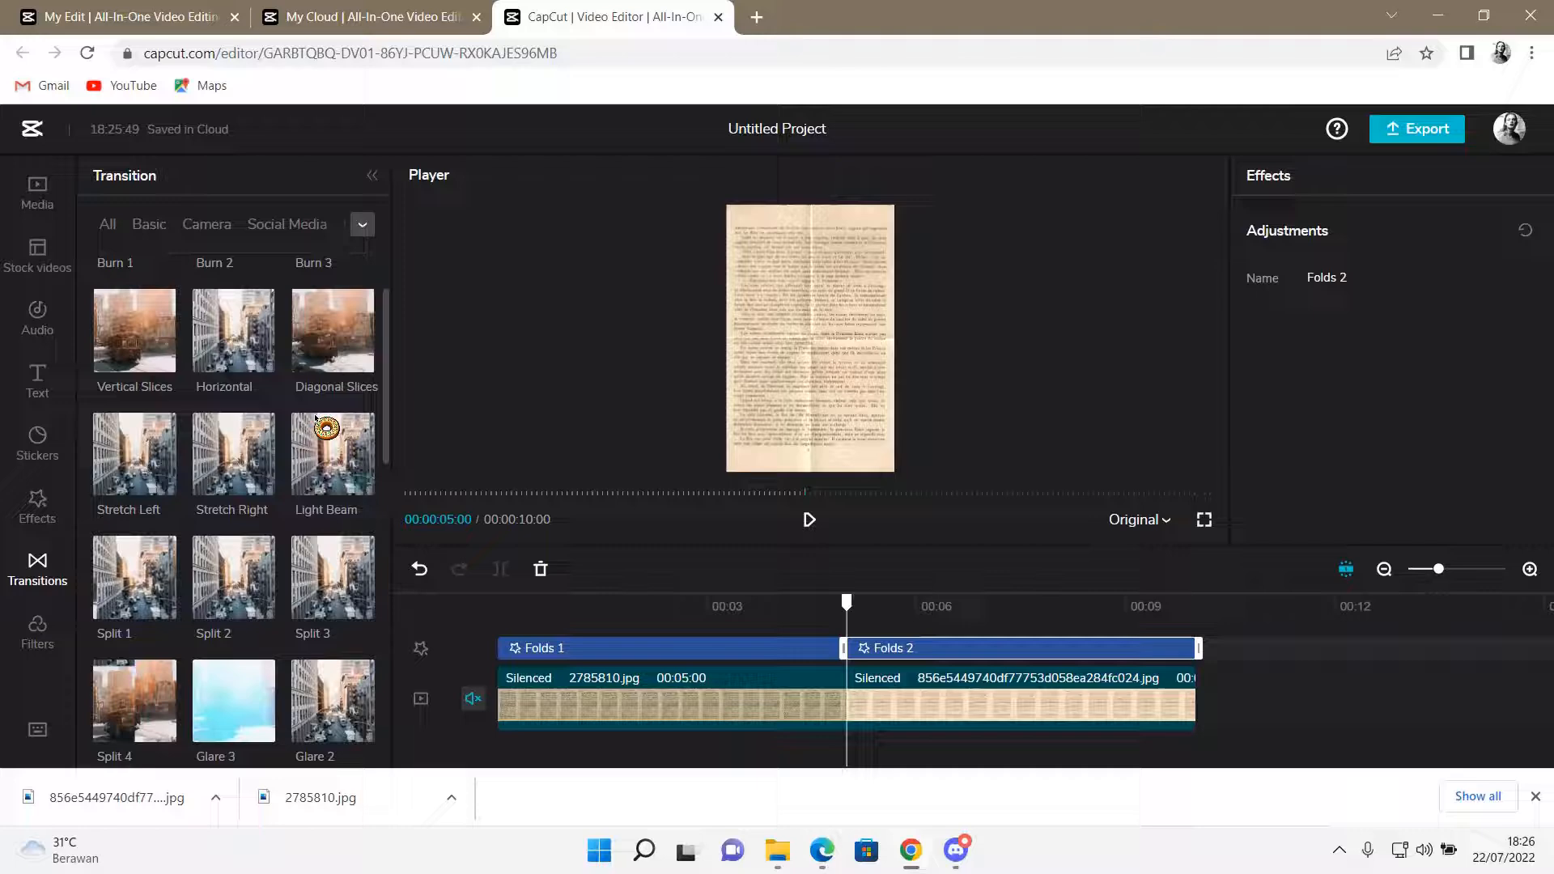
scroll(down, 3)
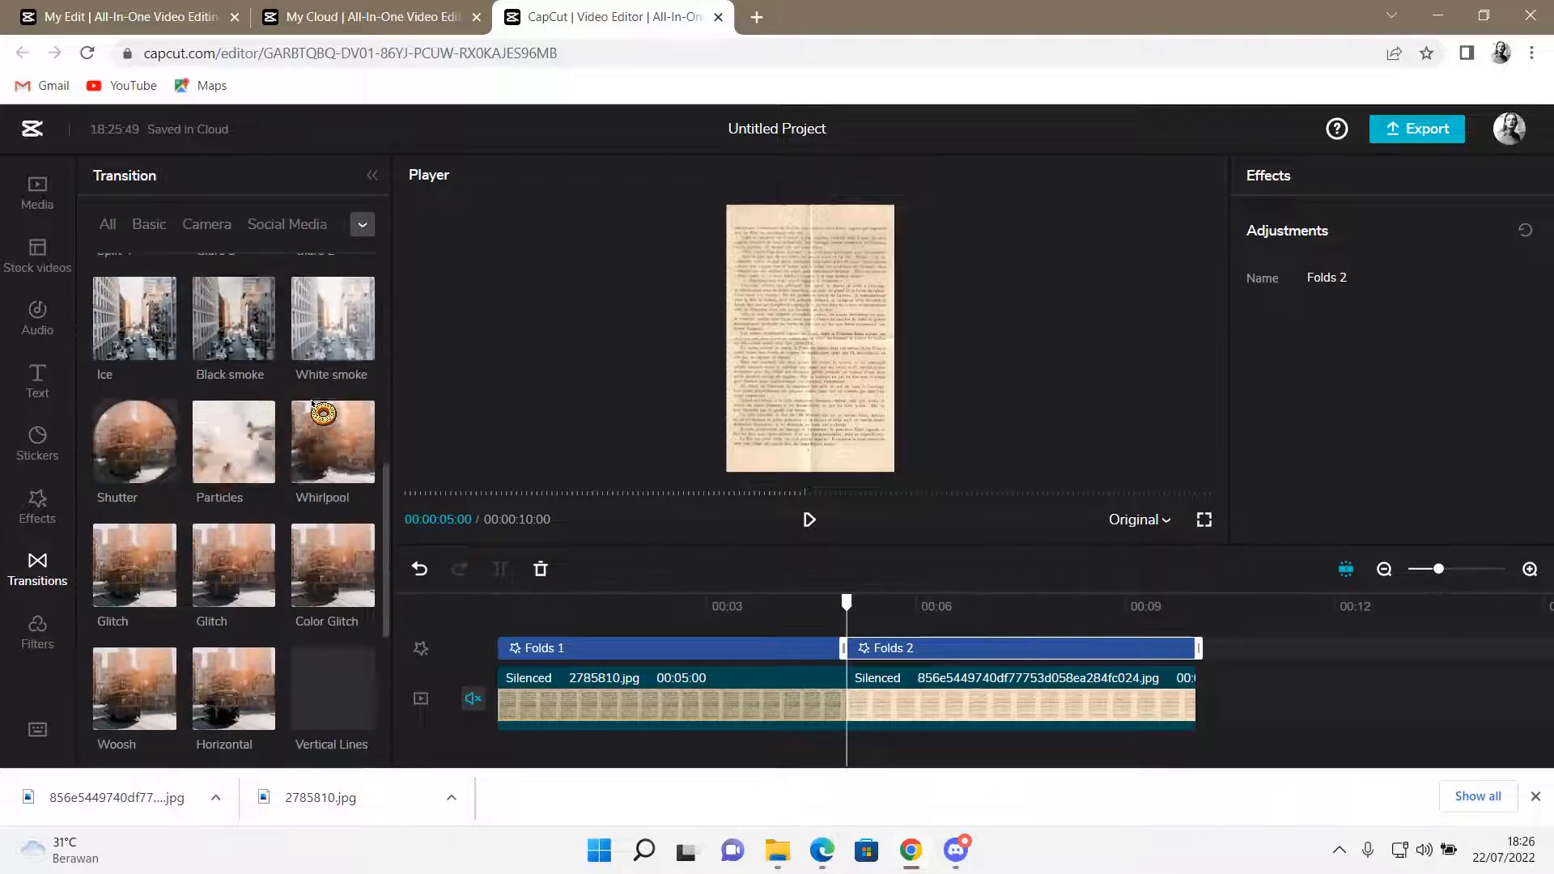
scroll(down, 3)
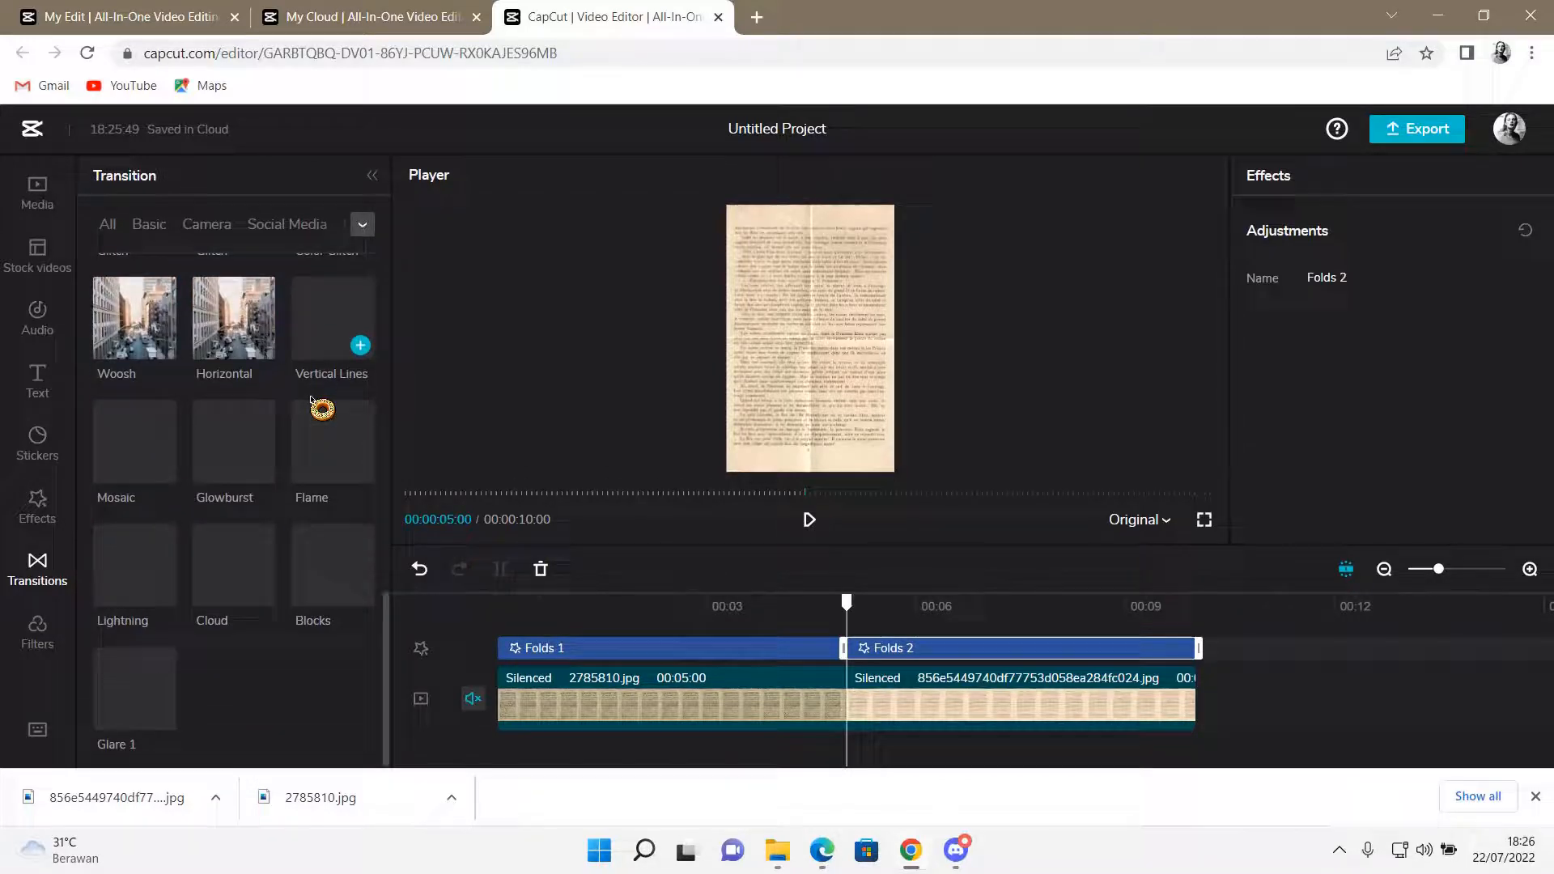
scroll(down, 3)
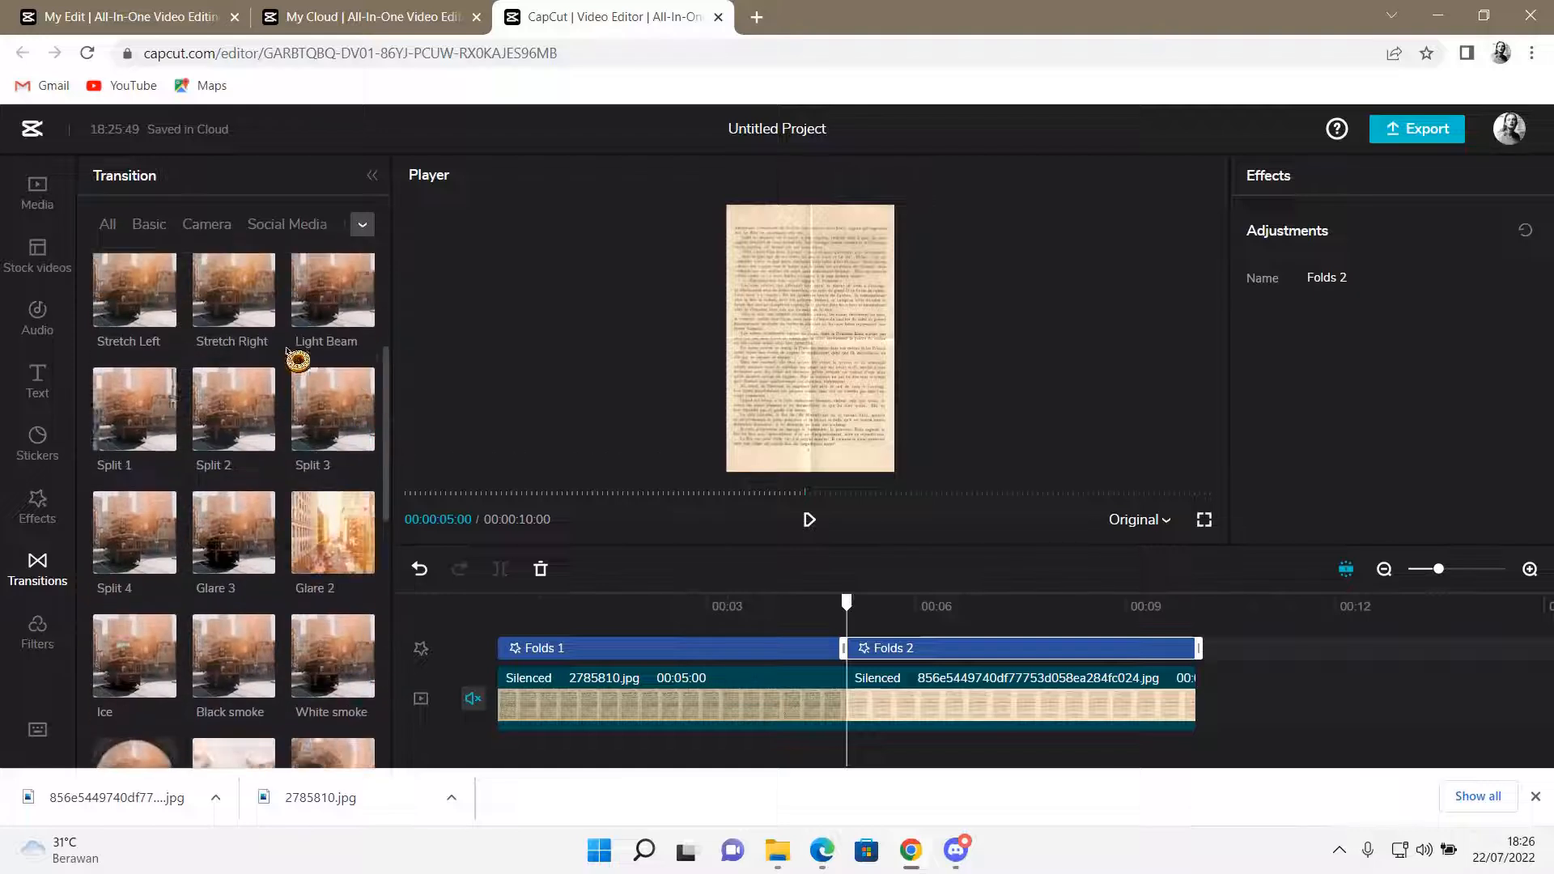
scroll(down, 3)
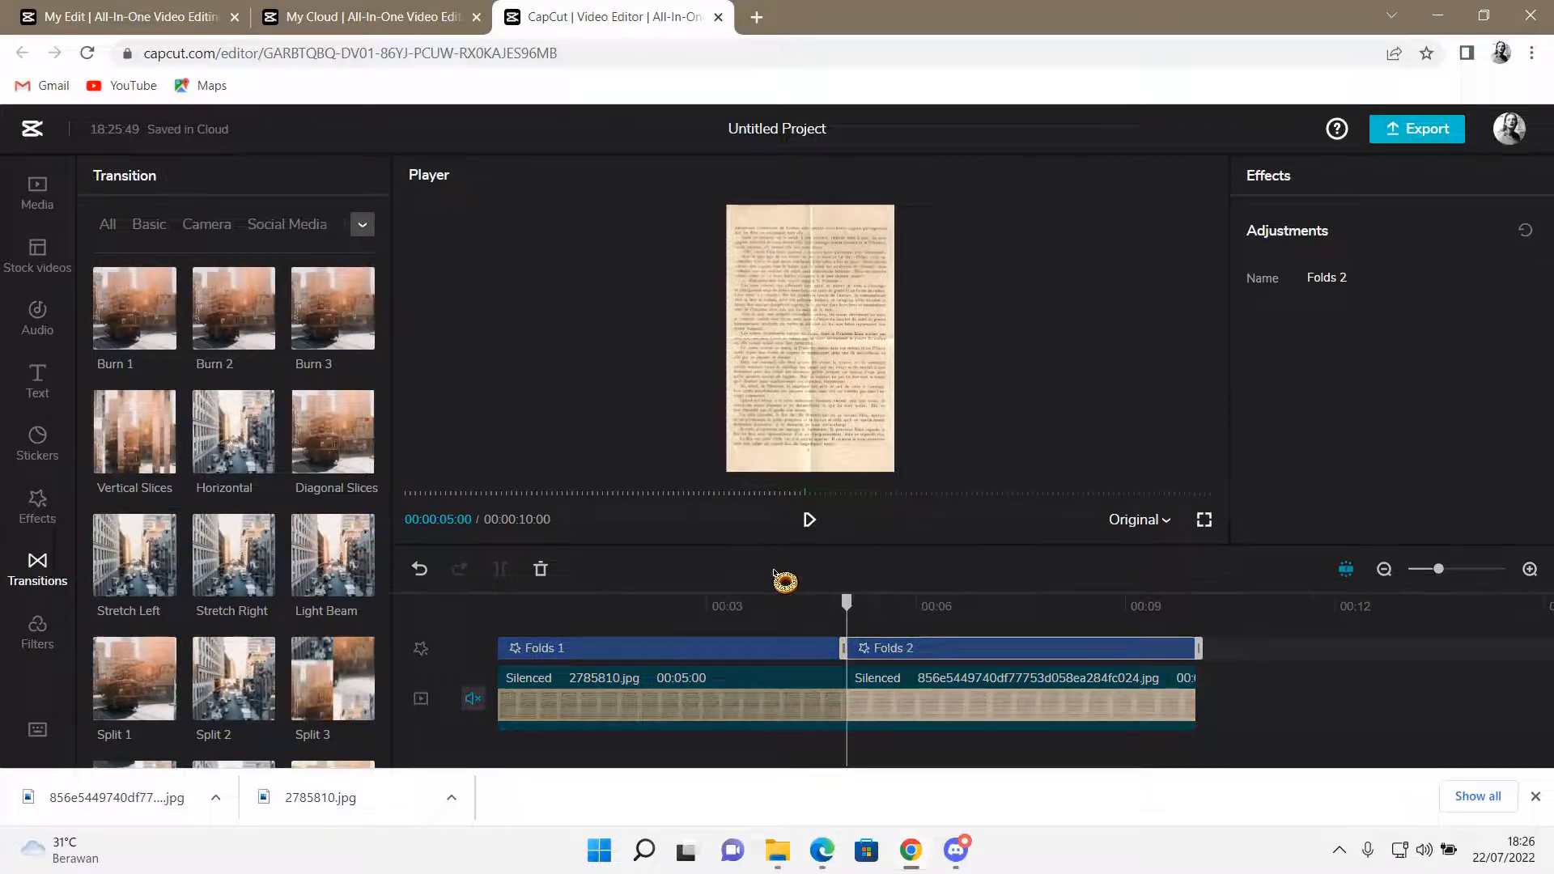
- Drop a Burn transition onto the cut between the two page clips and play it back
drag(782, 581, 851, 609)
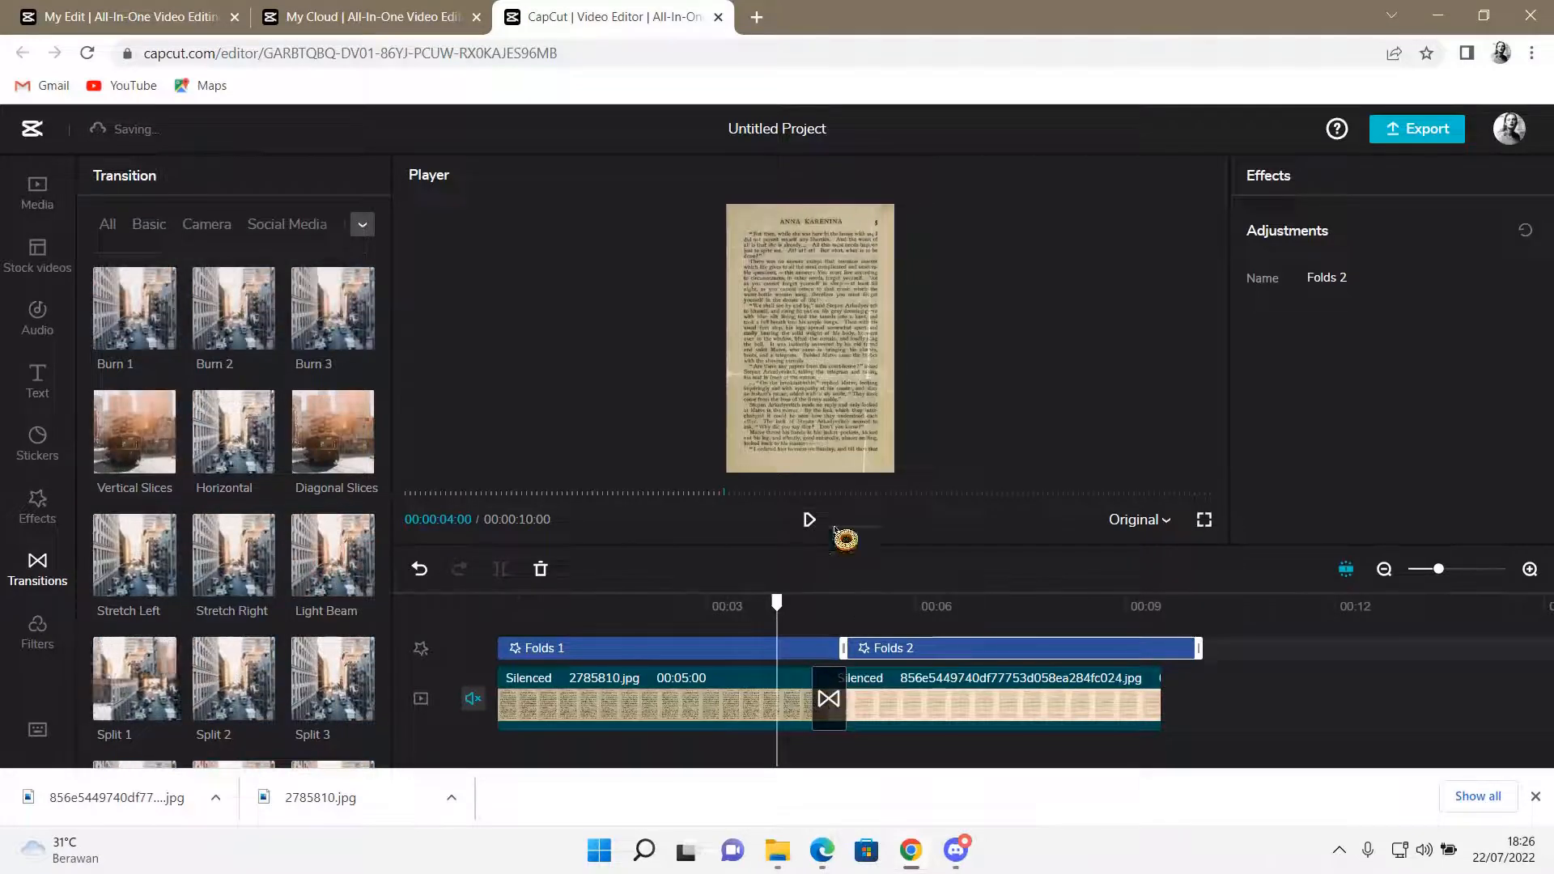
click(809, 520)
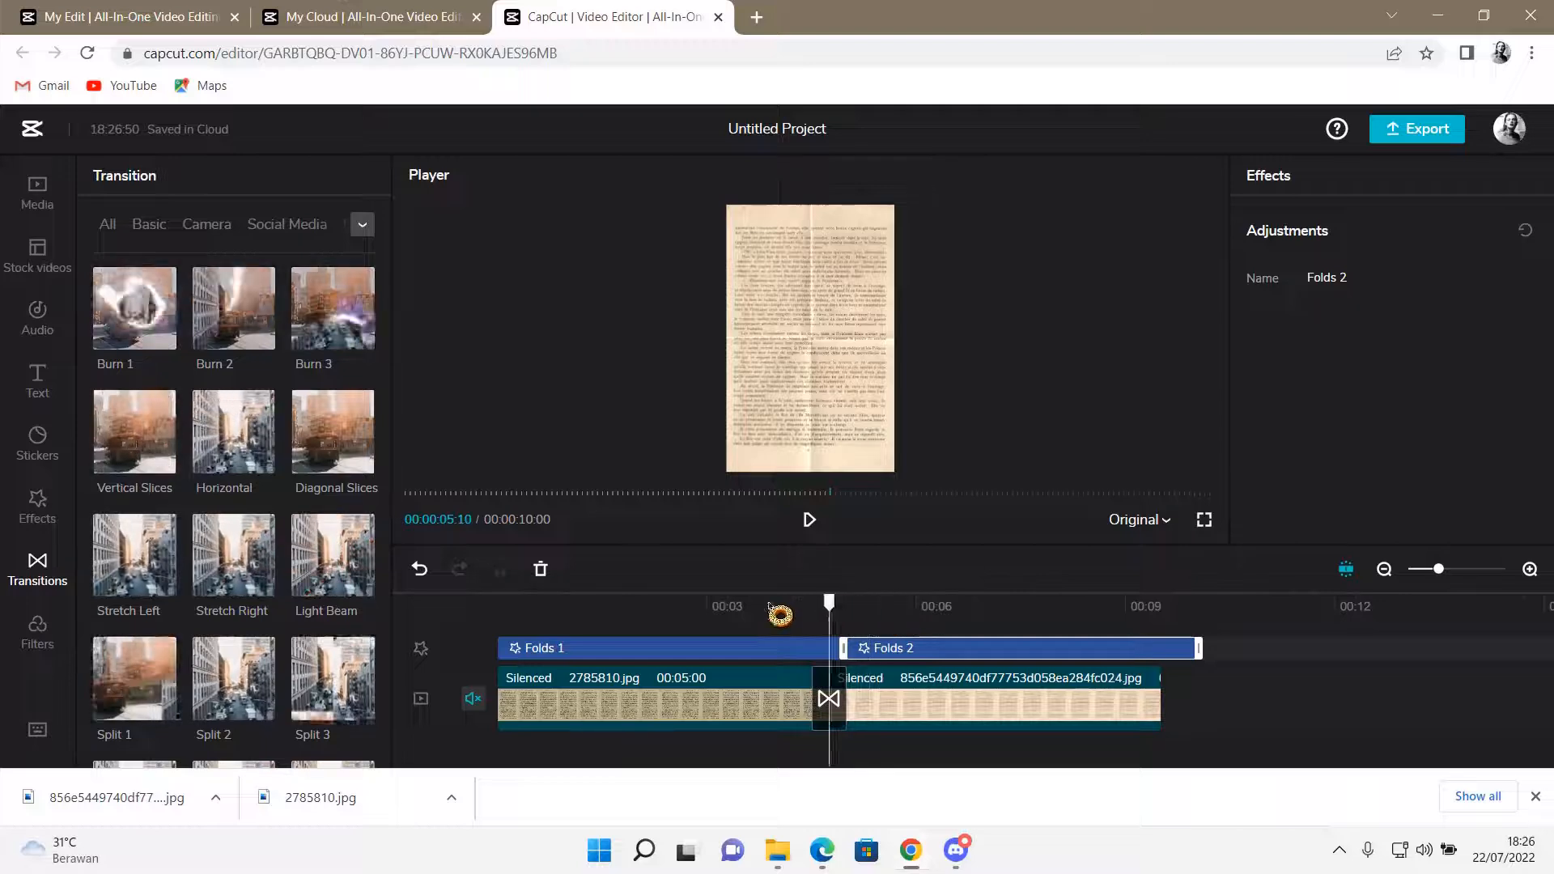
click(809, 519)
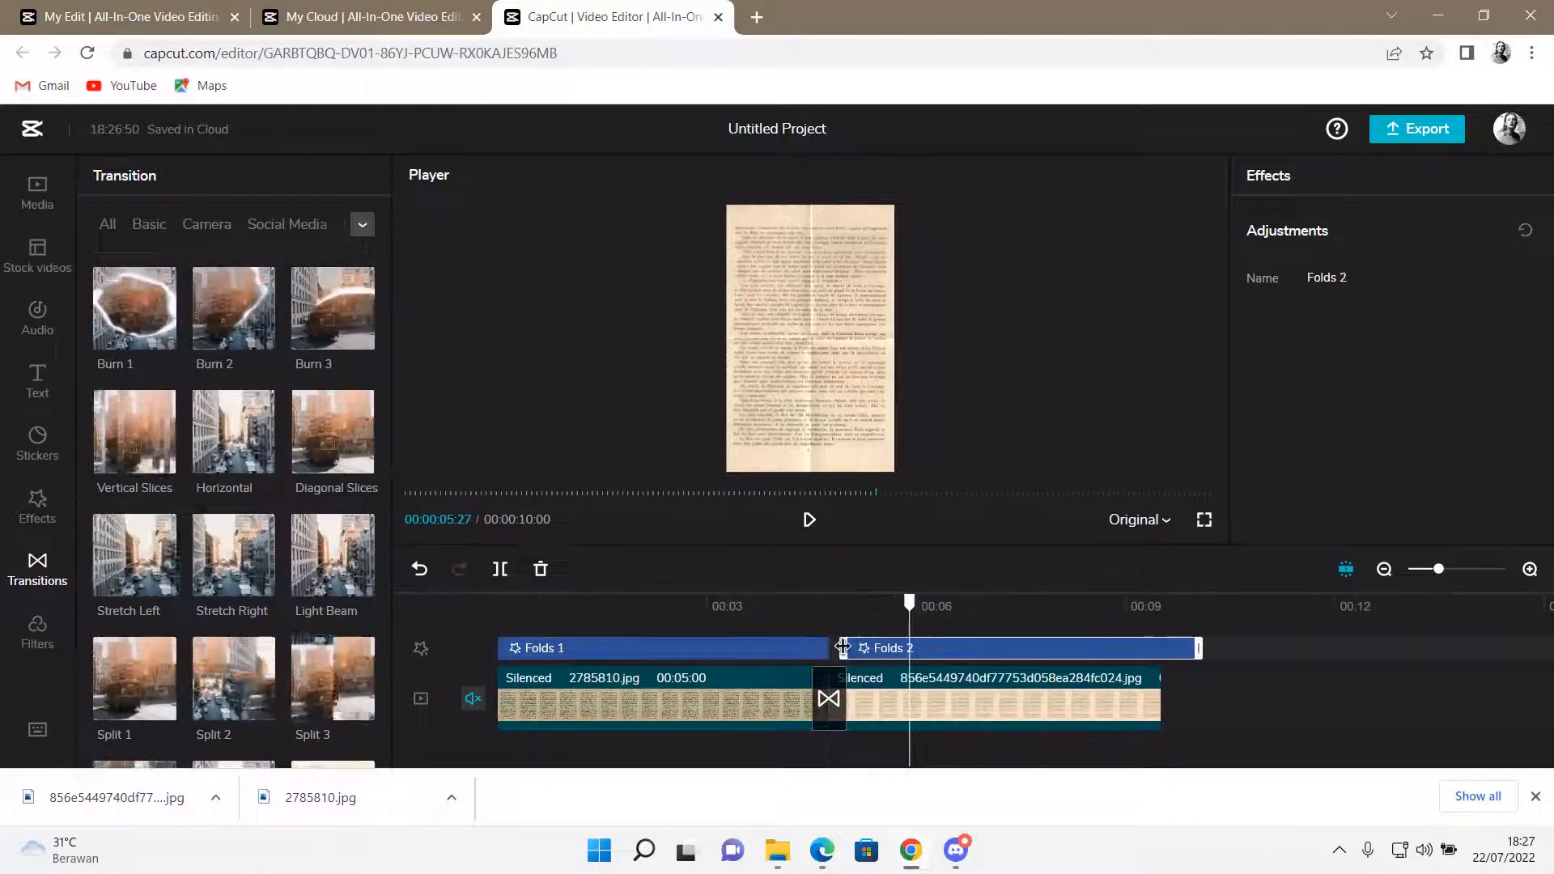
- Start Folds 2 at the transition, then play, pause and replay the Burn page change
click(809, 520)
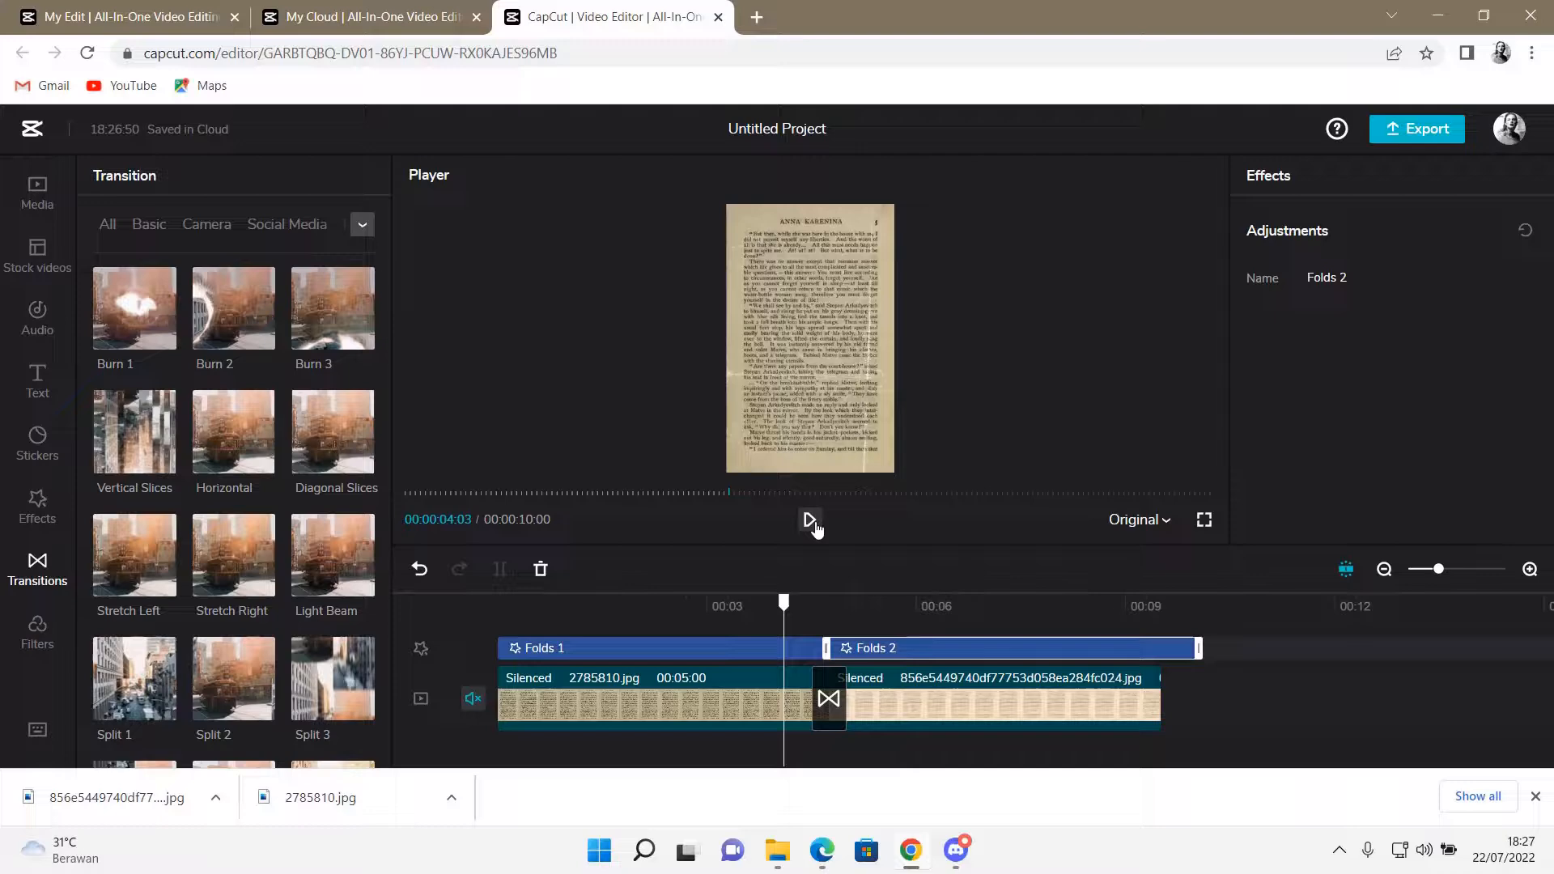
click(809, 520)
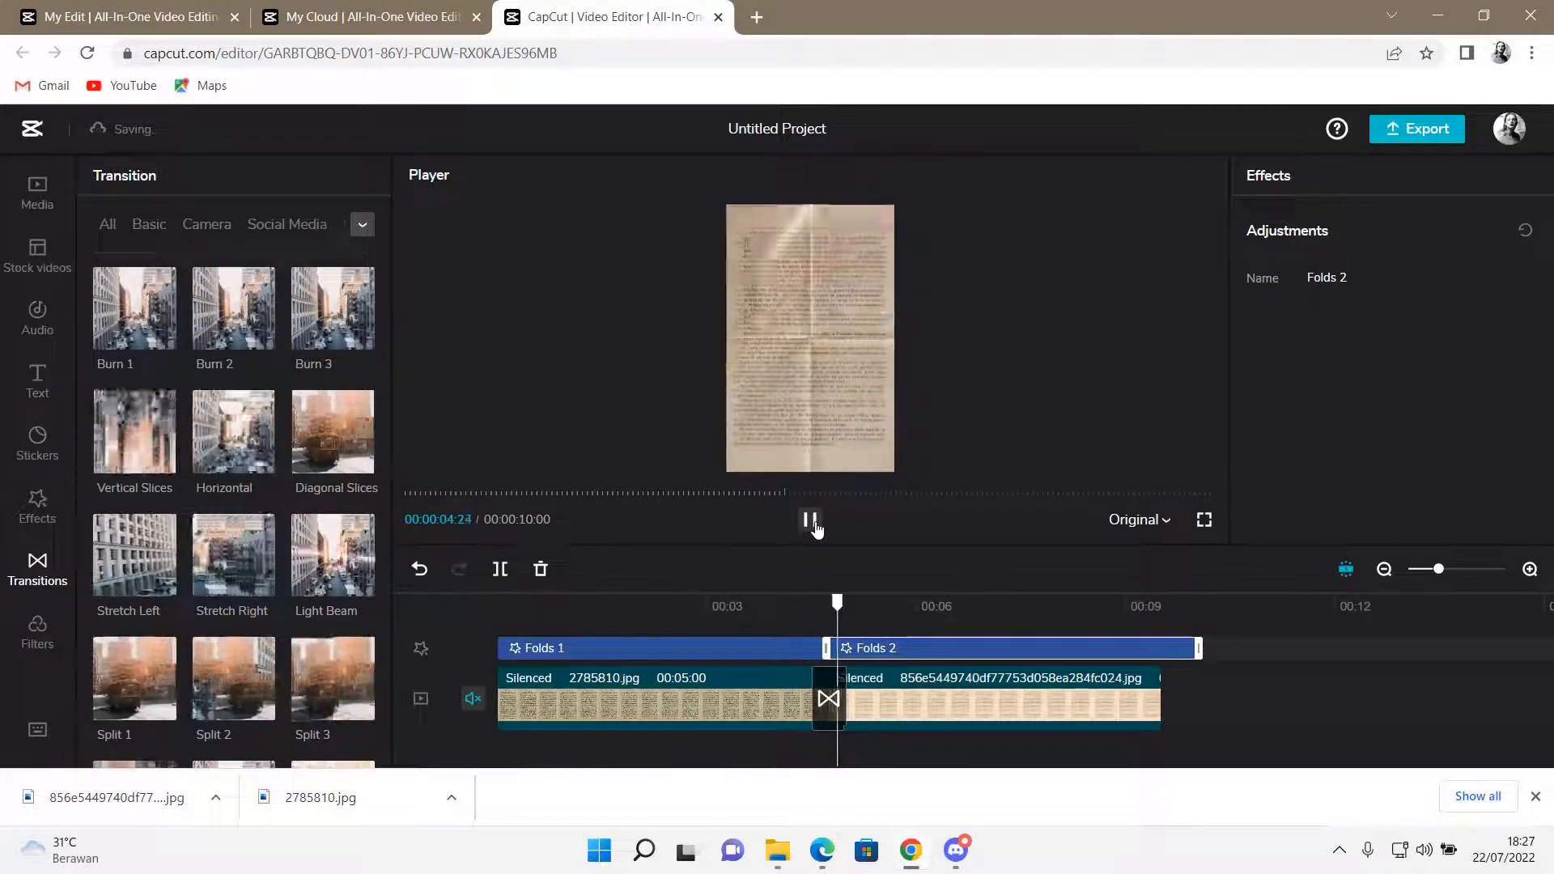
click(809, 519)
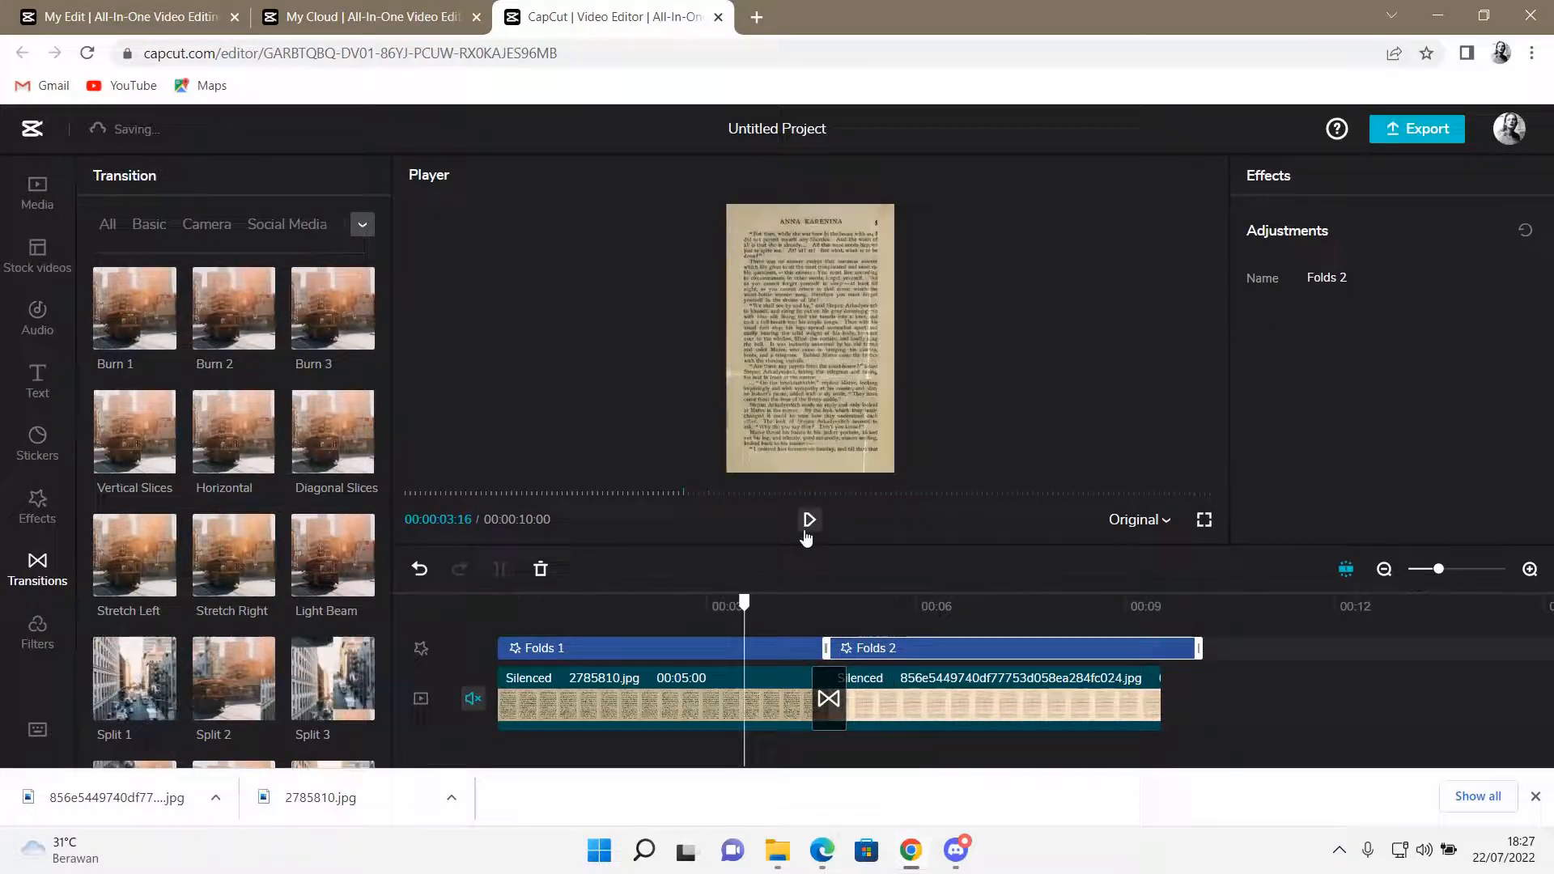
click(808, 519)
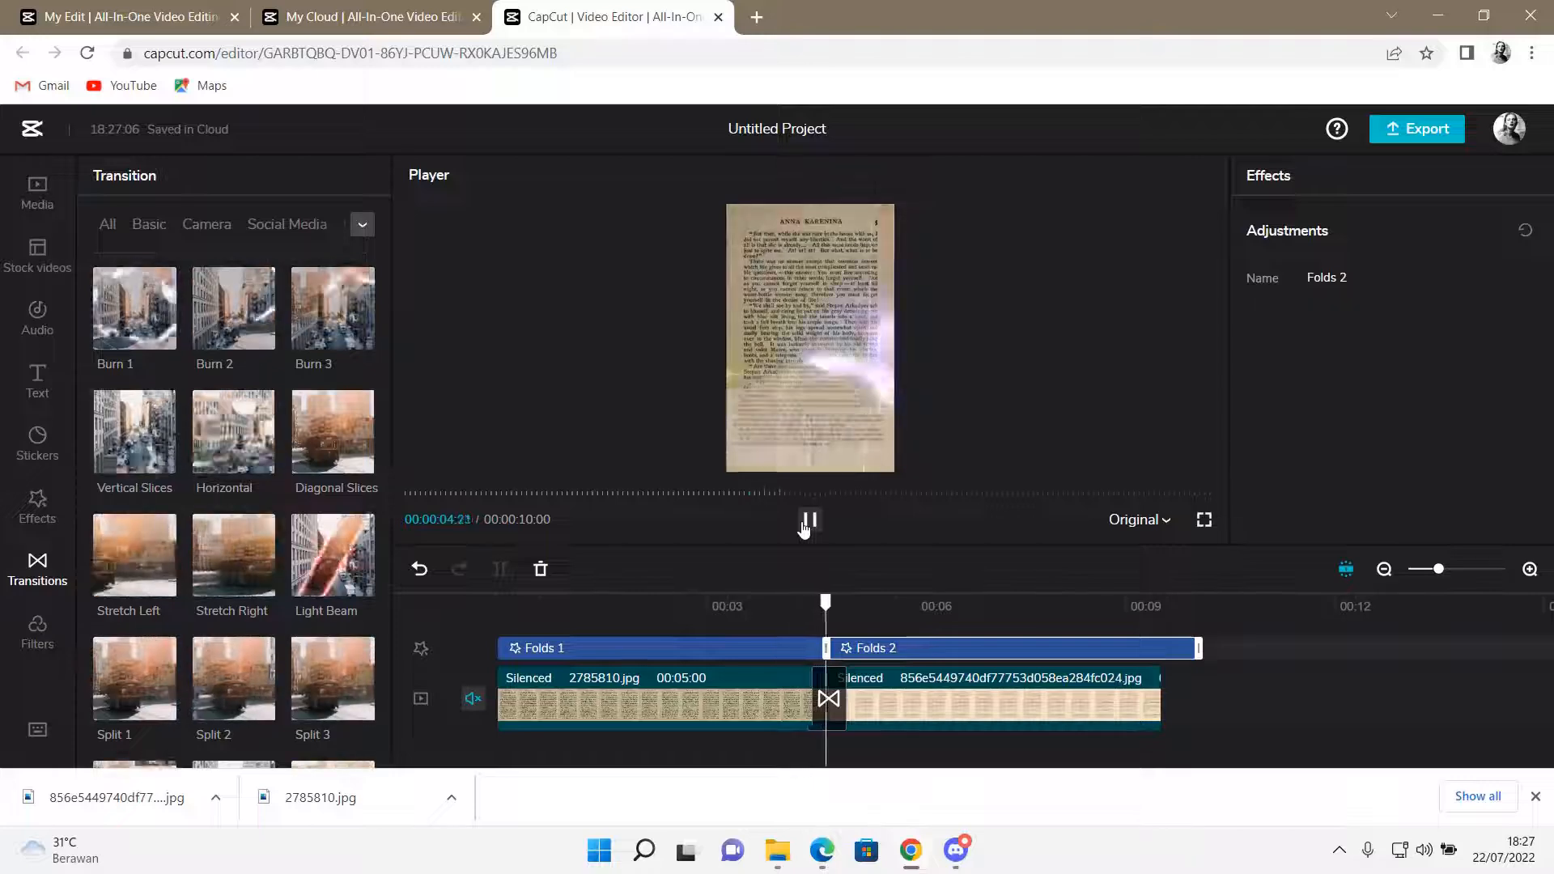